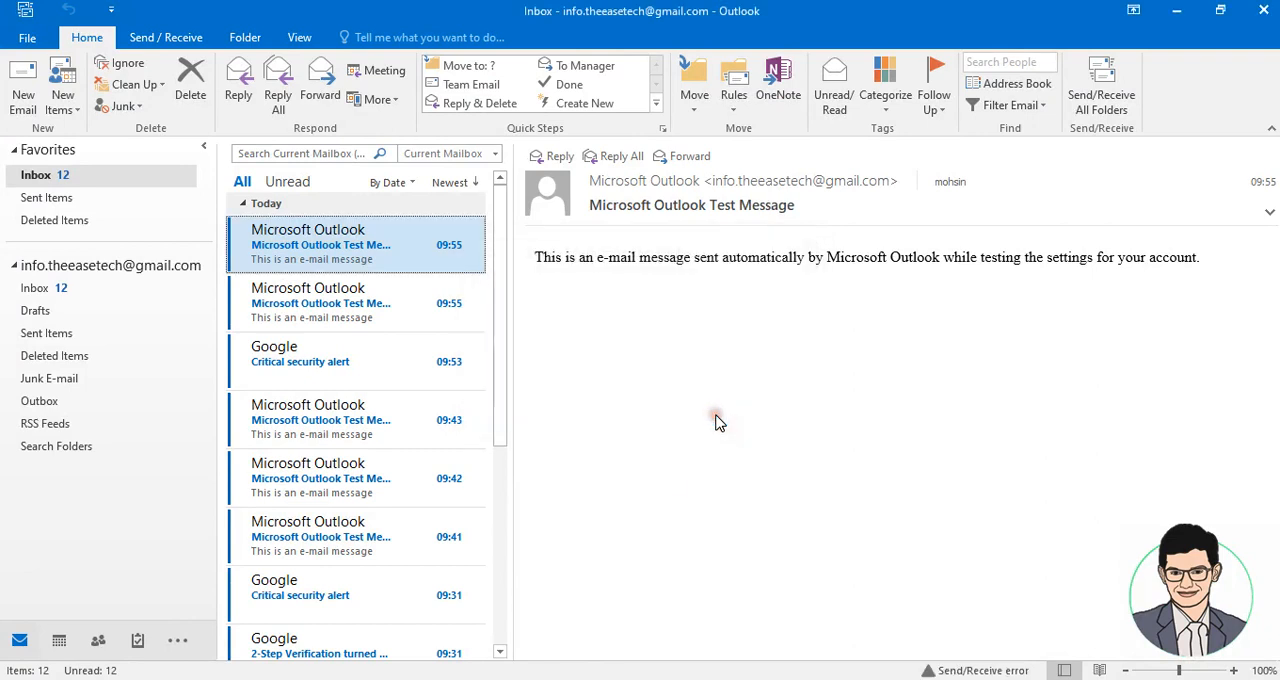
{"action": "mouse_move", "coordinate": [716, 420]}
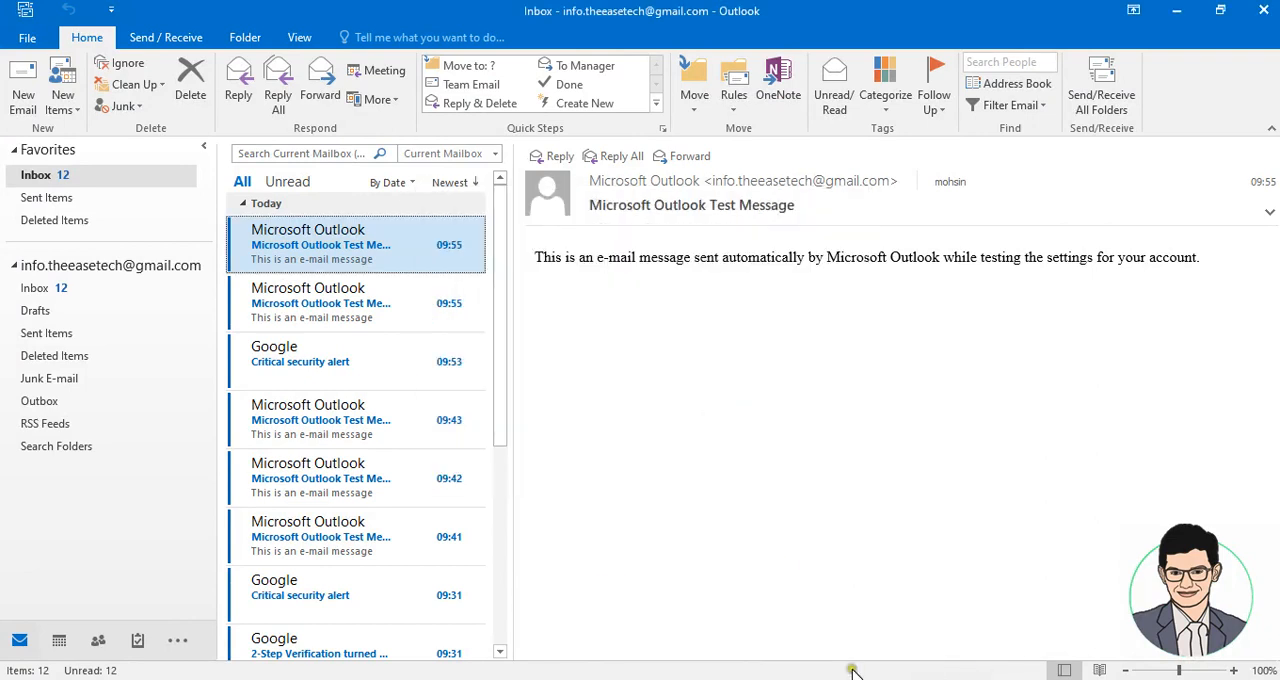
{"action": "mouse_move", "coordinate": [624, 444]}
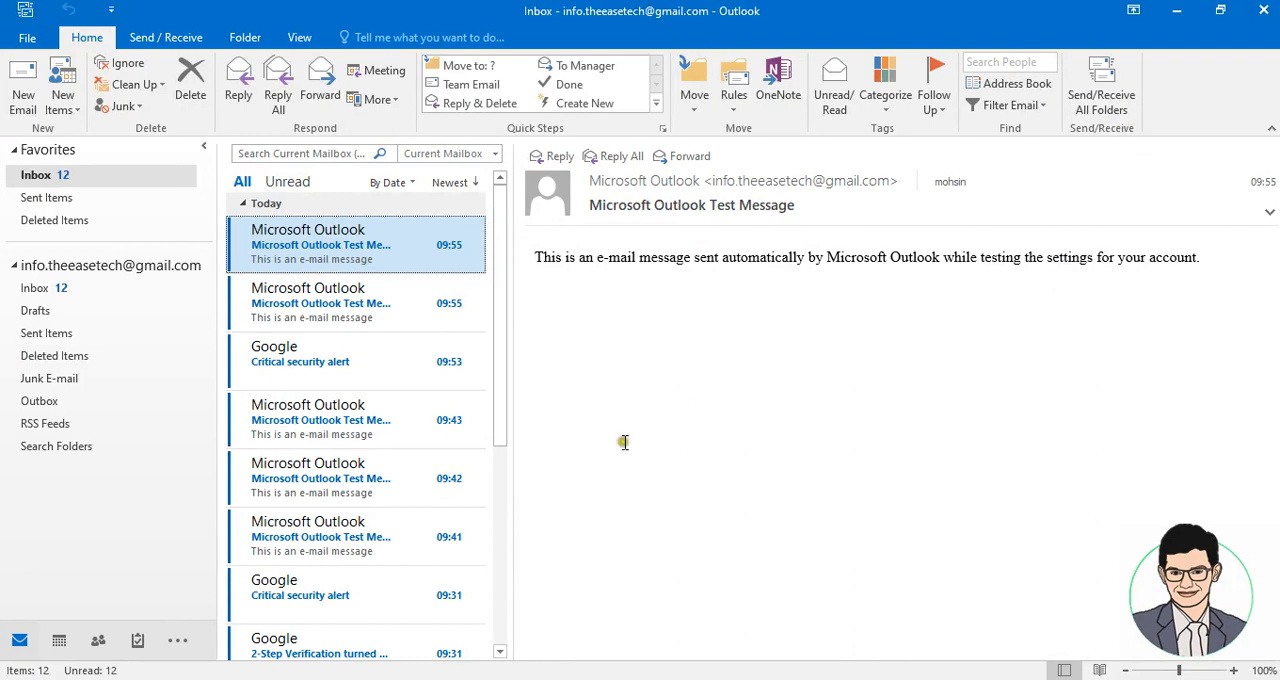
Step: Launch Google Chrome via 'goo' from Start, load Gmail, and show the signed-in account menu
{"action": "left_click", "coordinate": [12, 662]}
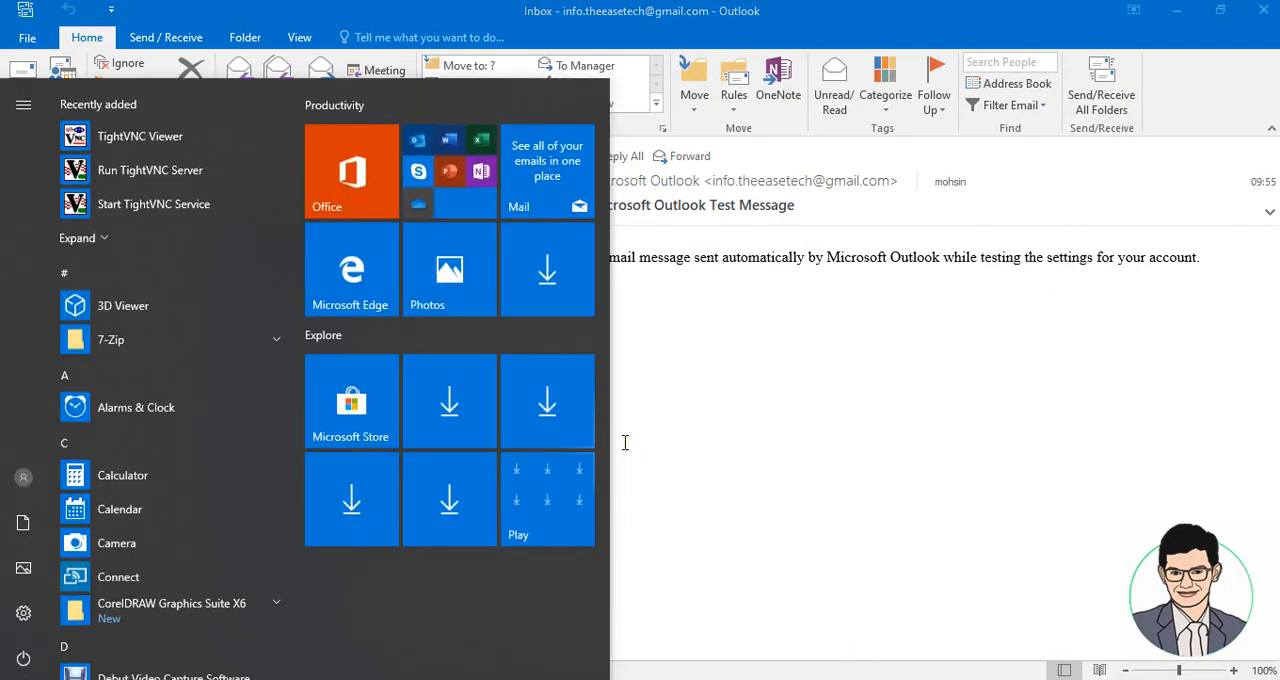
{"action": "type", "text": "google.com/mail/u/0/#inbox"}
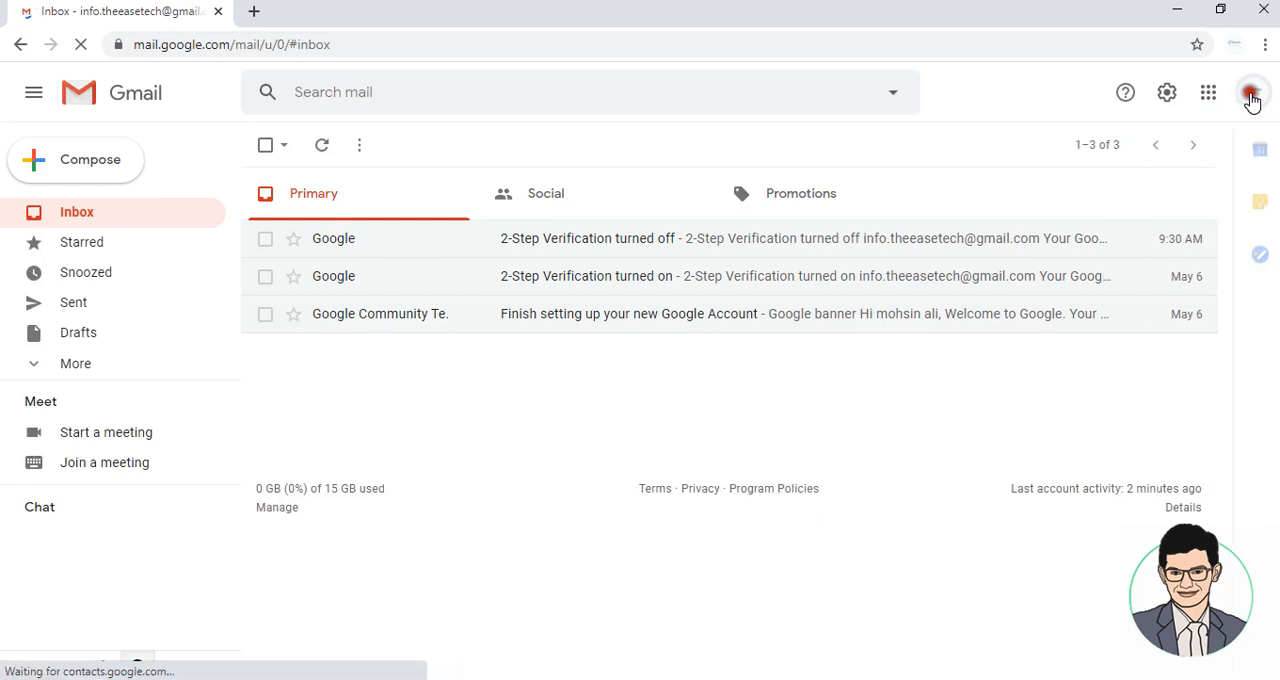
{"action": "left_click", "coordinate": [1252, 92]}
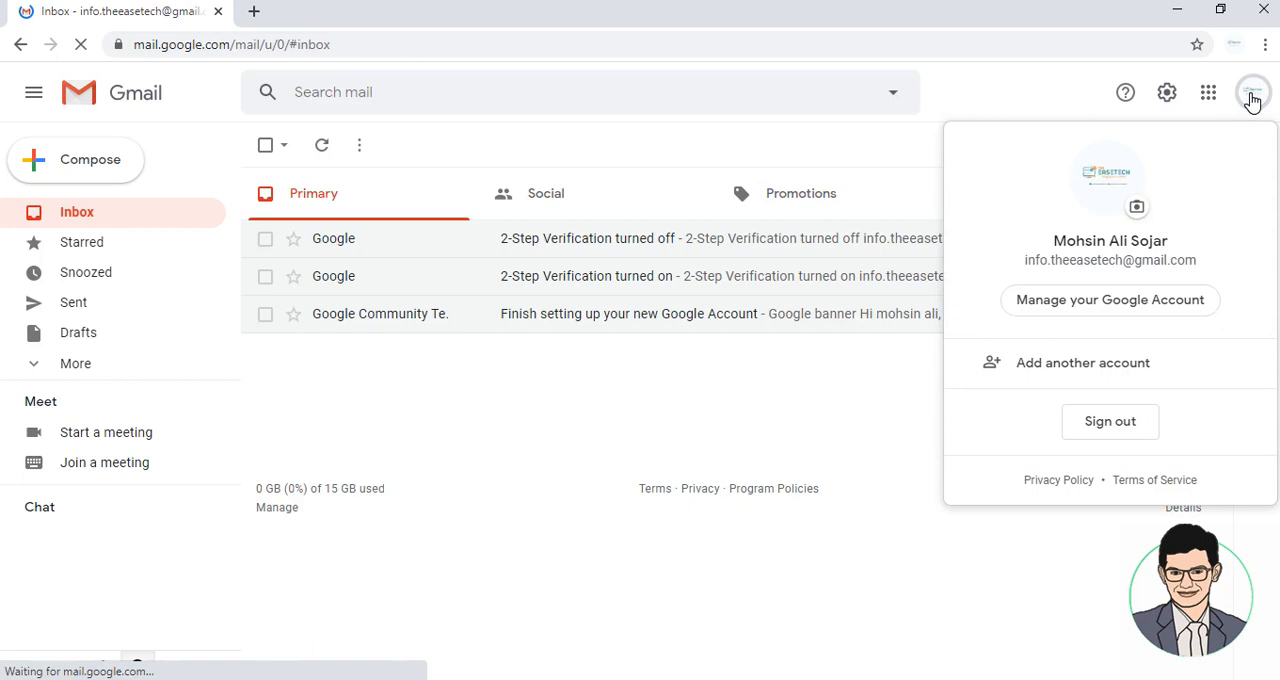
Step: Go to Manage your Google Account > Security and scroll to Less secure app access
{"action": "left_click", "coordinate": [1108, 300]}
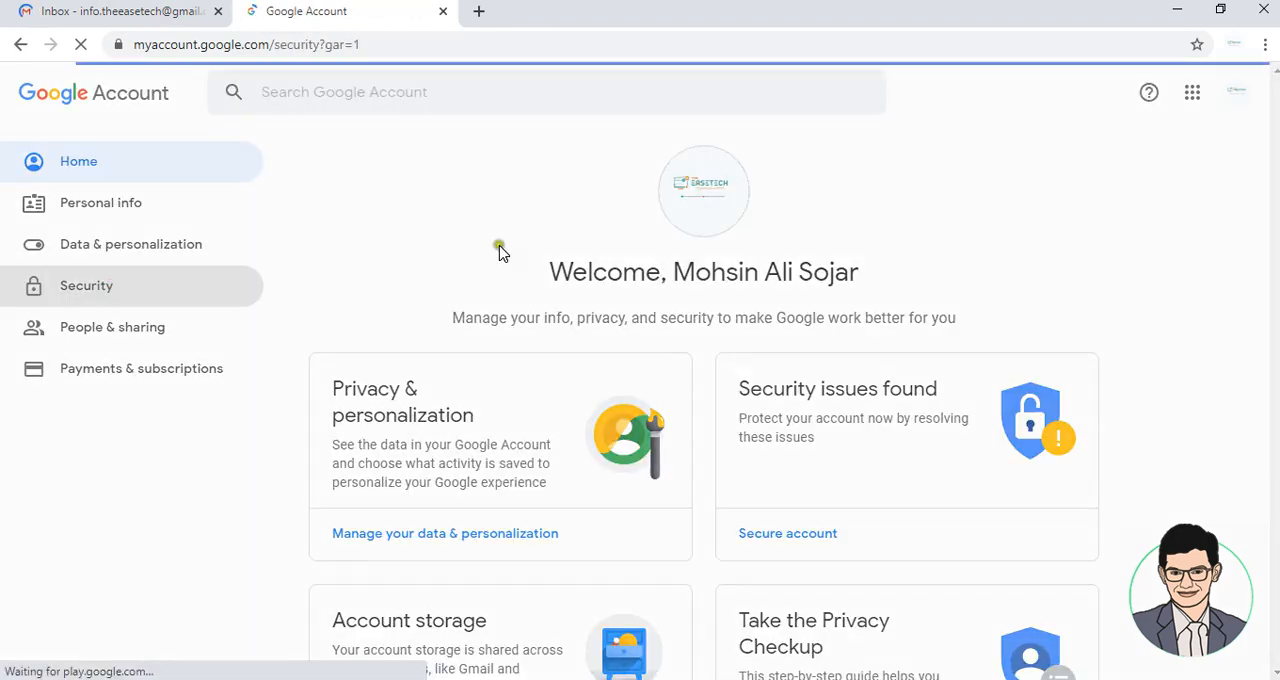
{"action": "left_click", "coordinate": [86, 284]}
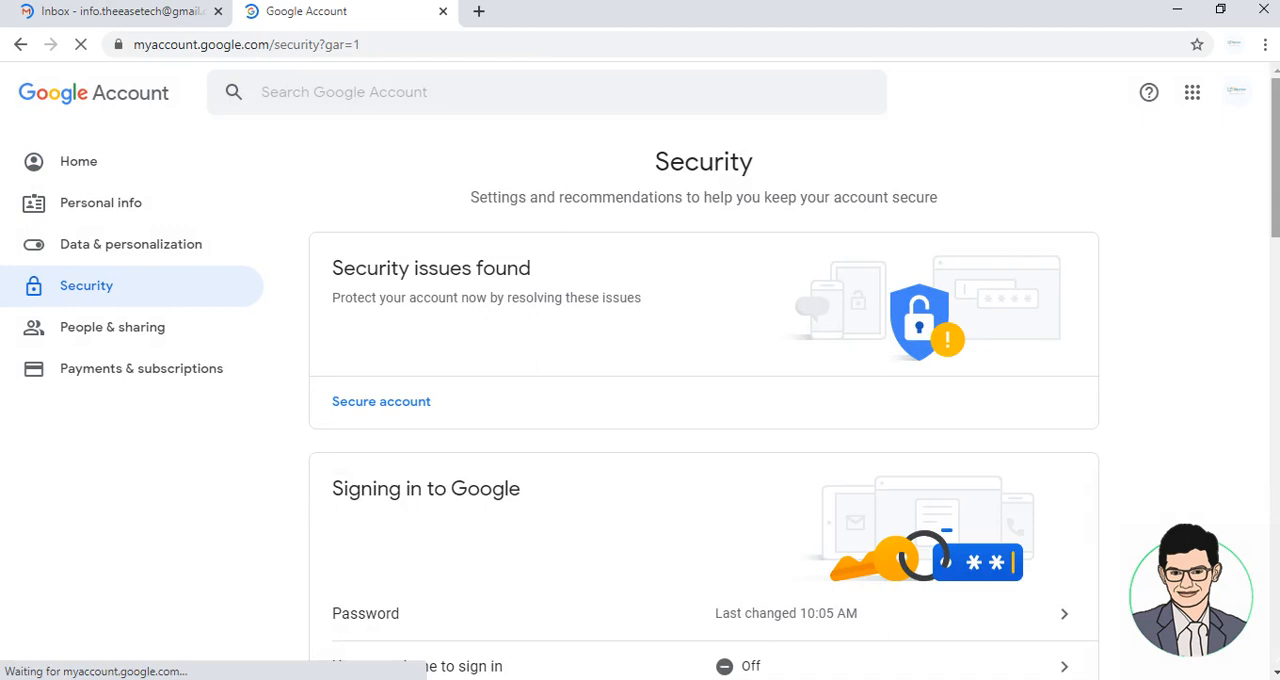
{"action": "scroll", "scroll_direction": "down", "scroll_amount": 3}
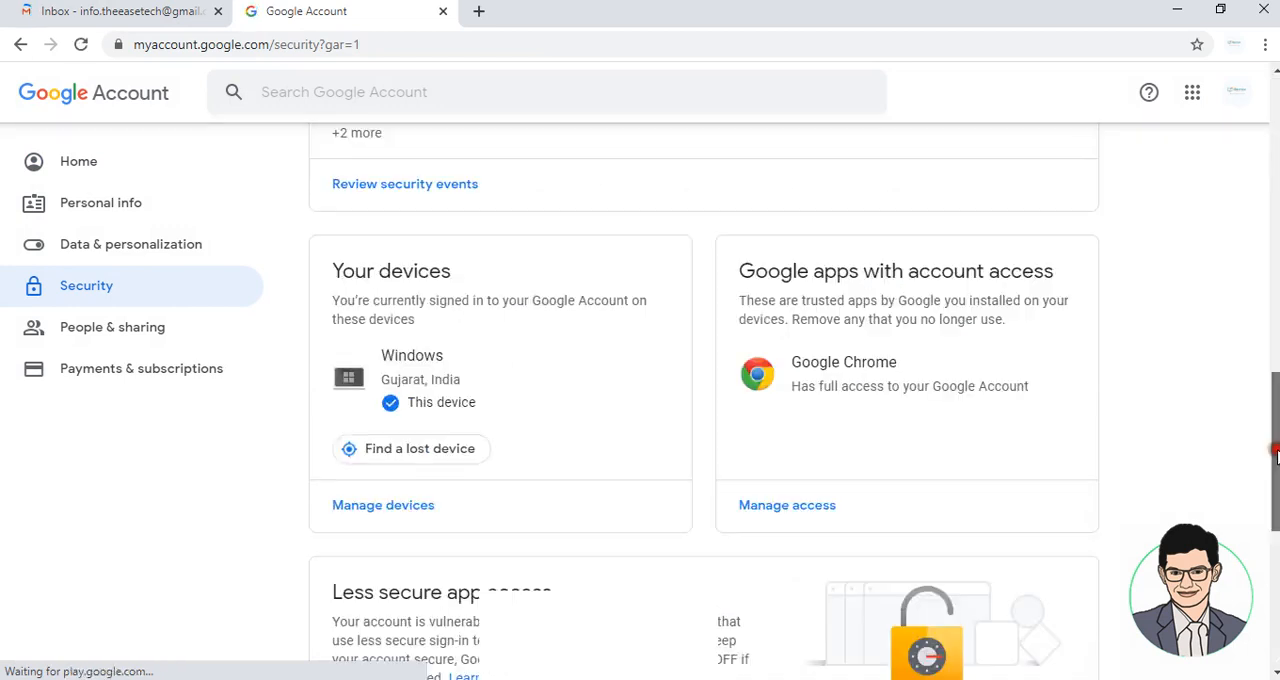
{"action": "scroll", "scroll_direction": "down", "scroll_amount": 3}
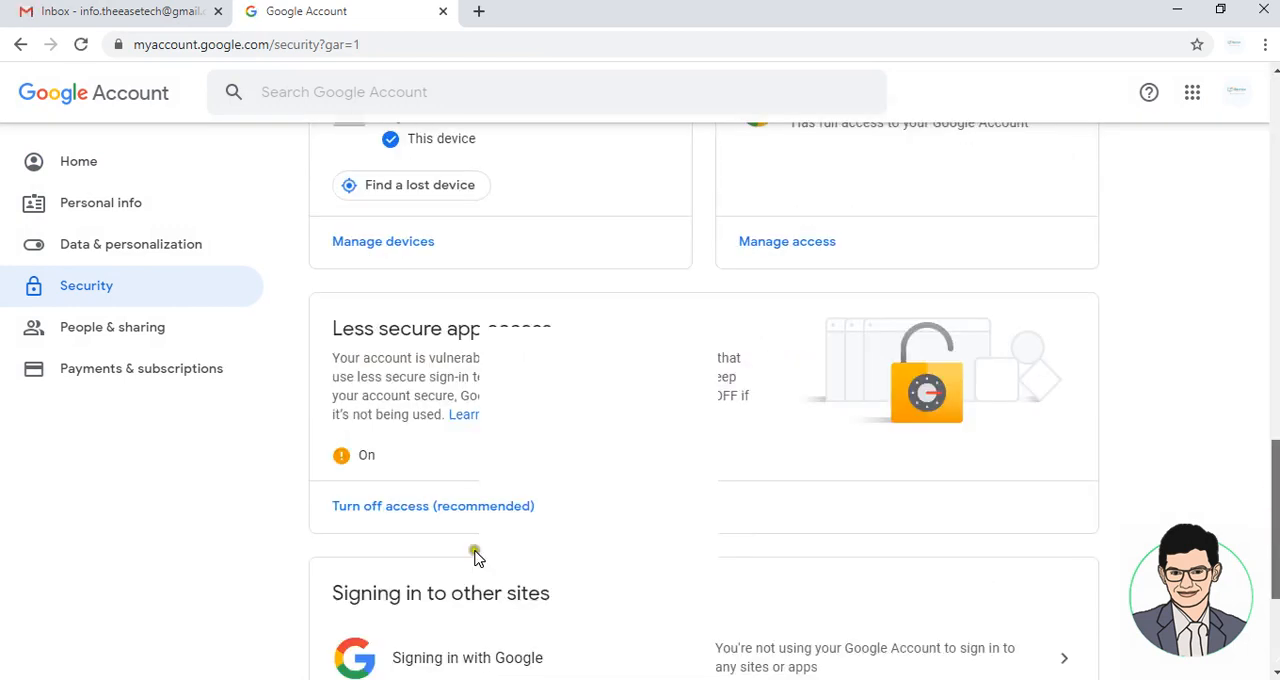
Step: Toggle Allow less secure apps to ON and return to Outlook
{"action": "left_click", "coordinate": [432, 504]}
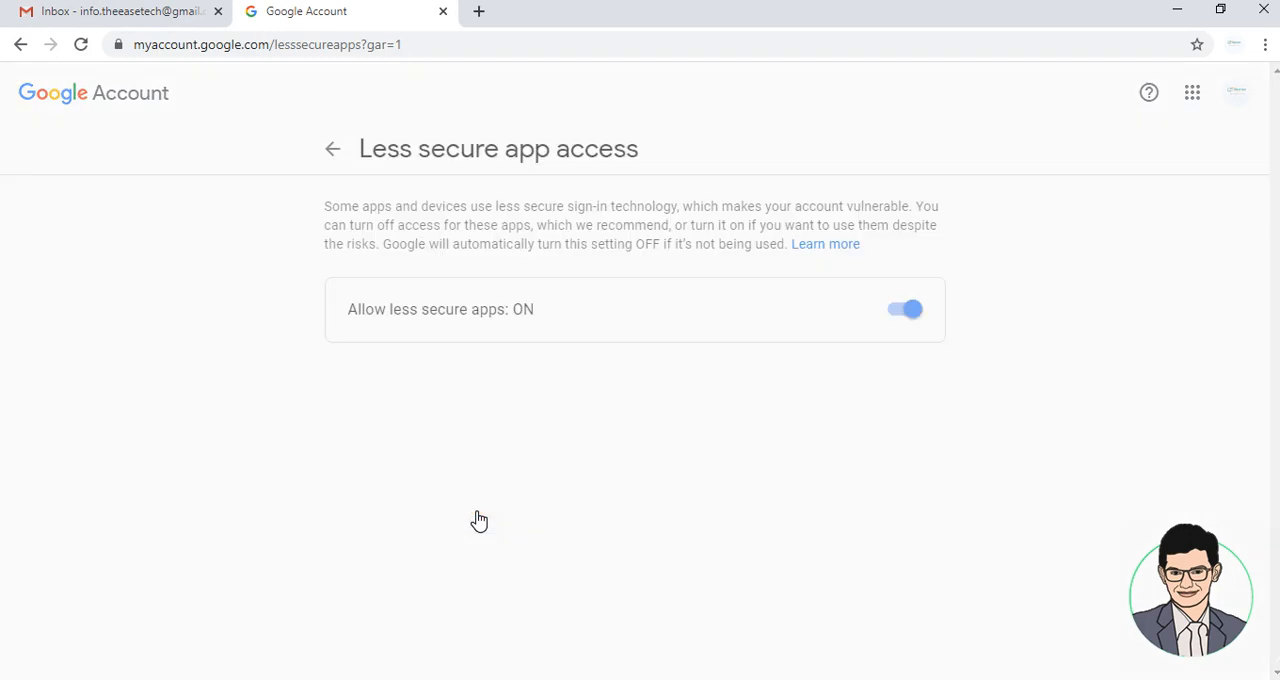
{"action": "left_click", "coordinate": [904, 308]}
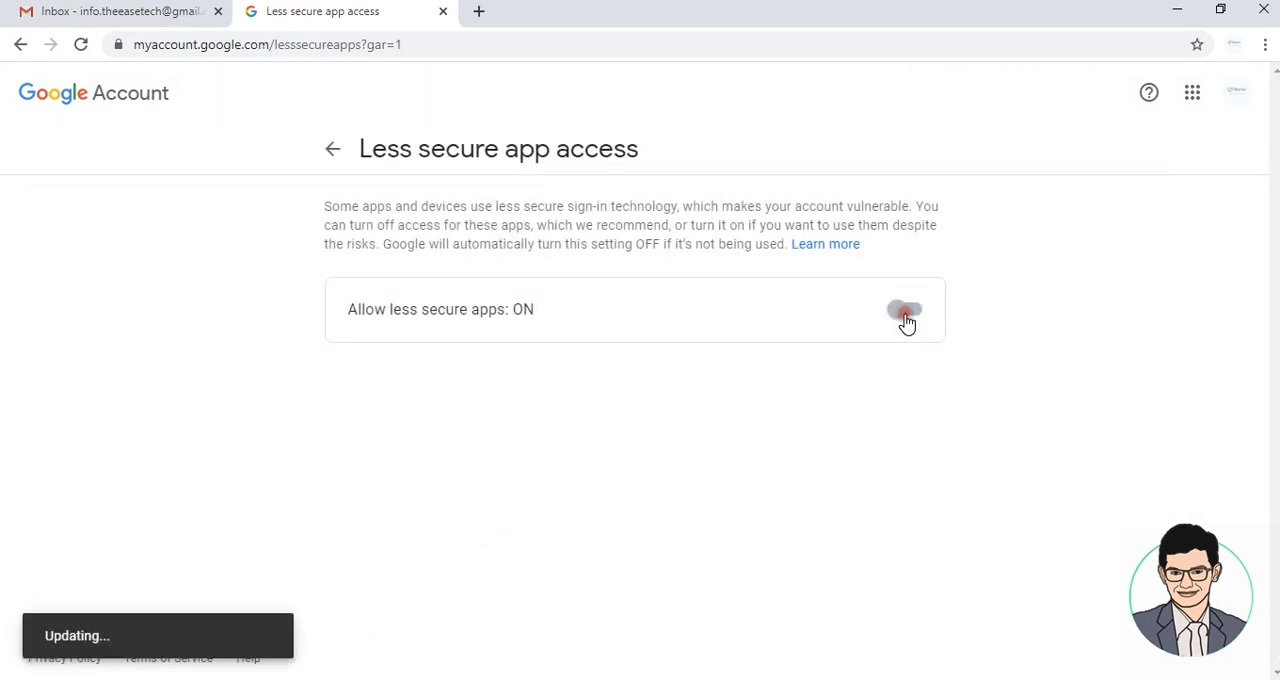
{"action": "left_click", "coordinate": [904, 308]}
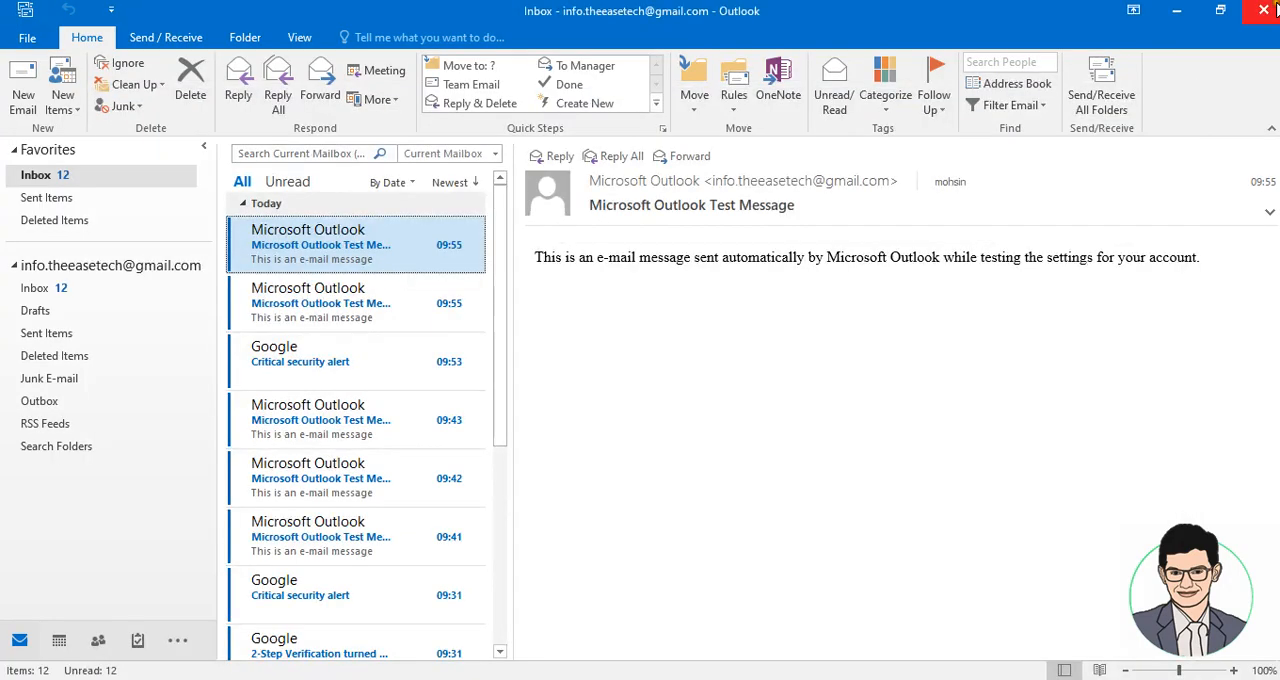
Step: Close Outlook and relaunch it so the Gmail inbox syncs without errors
{"action": "left_click", "coordinate": [1264, 12]}
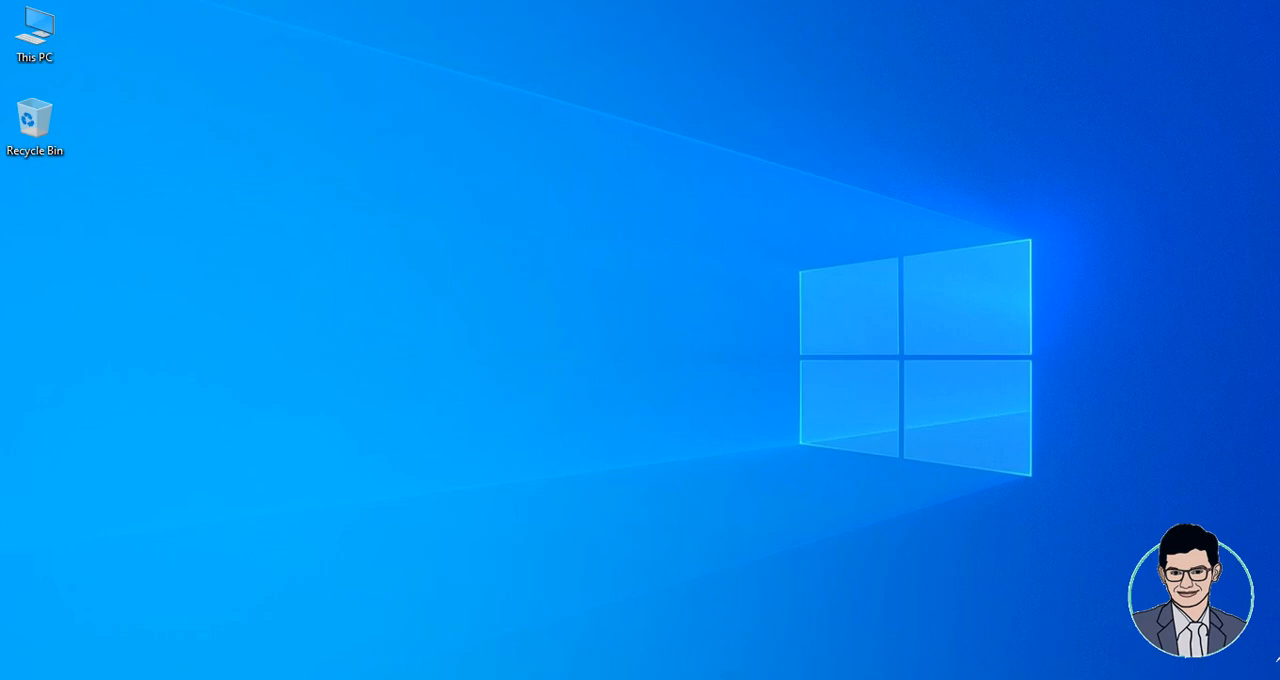
{"action": "left_click", "coordinate": [12, 678]}
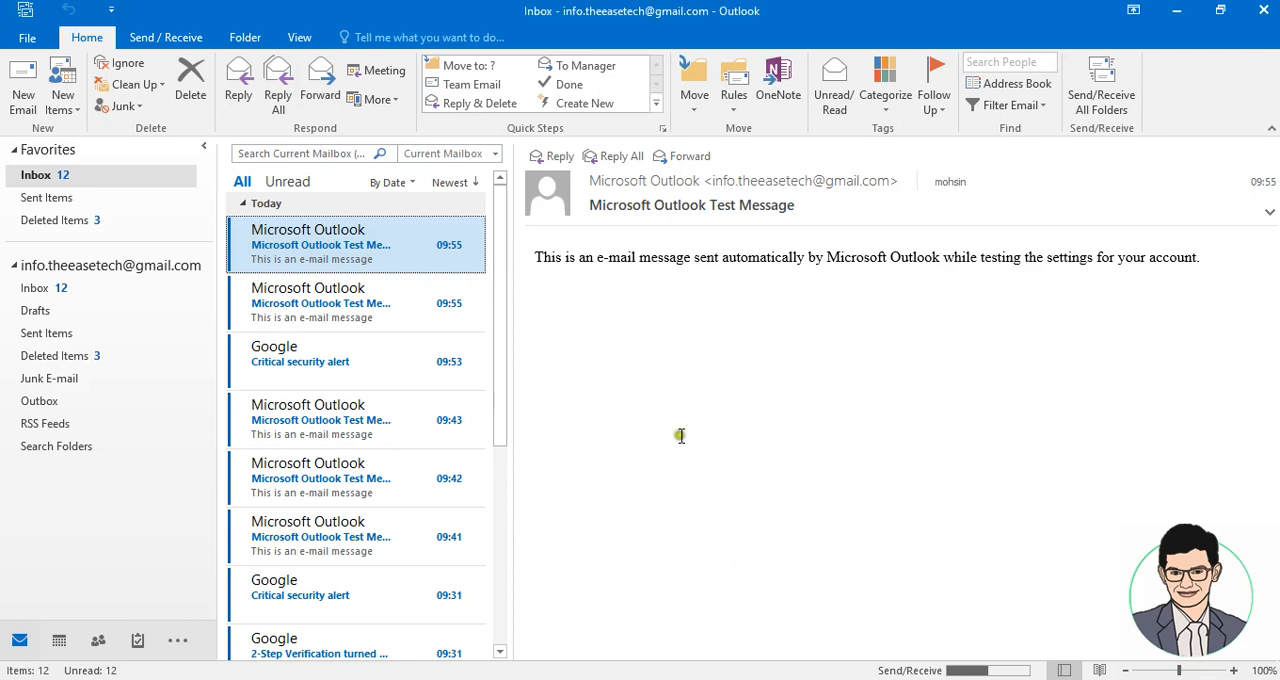
{"action": "mouse_move", "coordinate": [688, 466]}
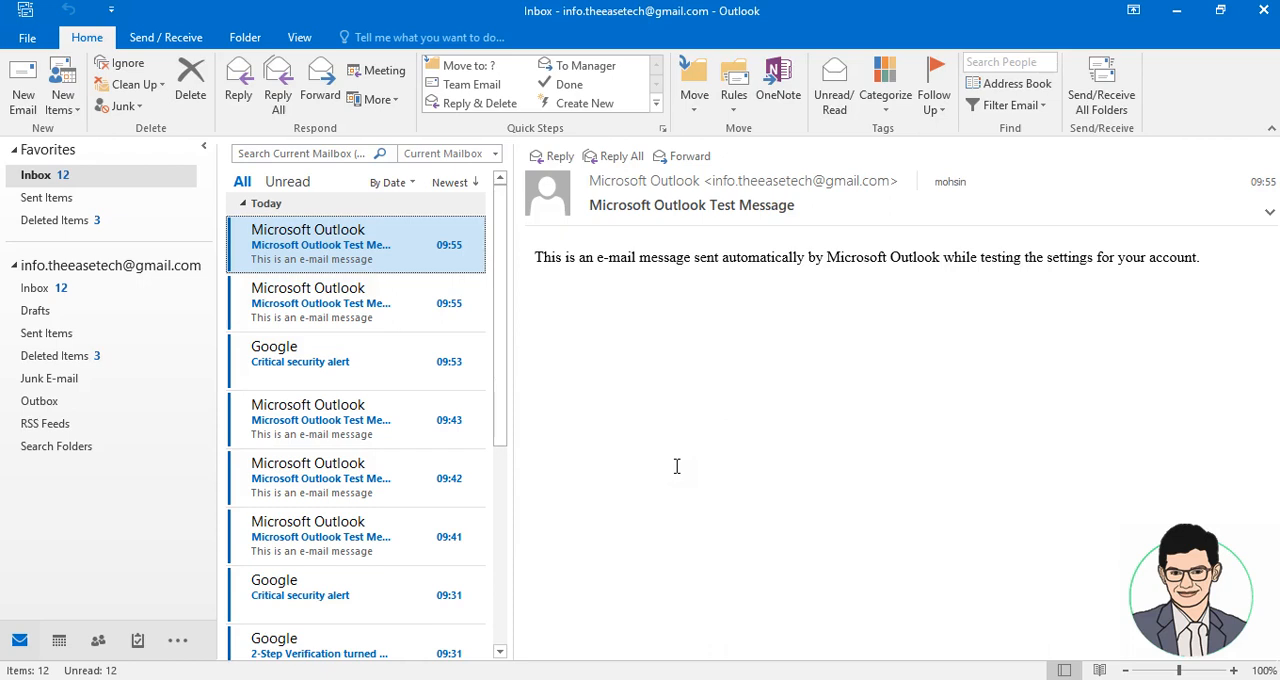
{"action": "mouse_move", "coordinate": [1148, 584]}
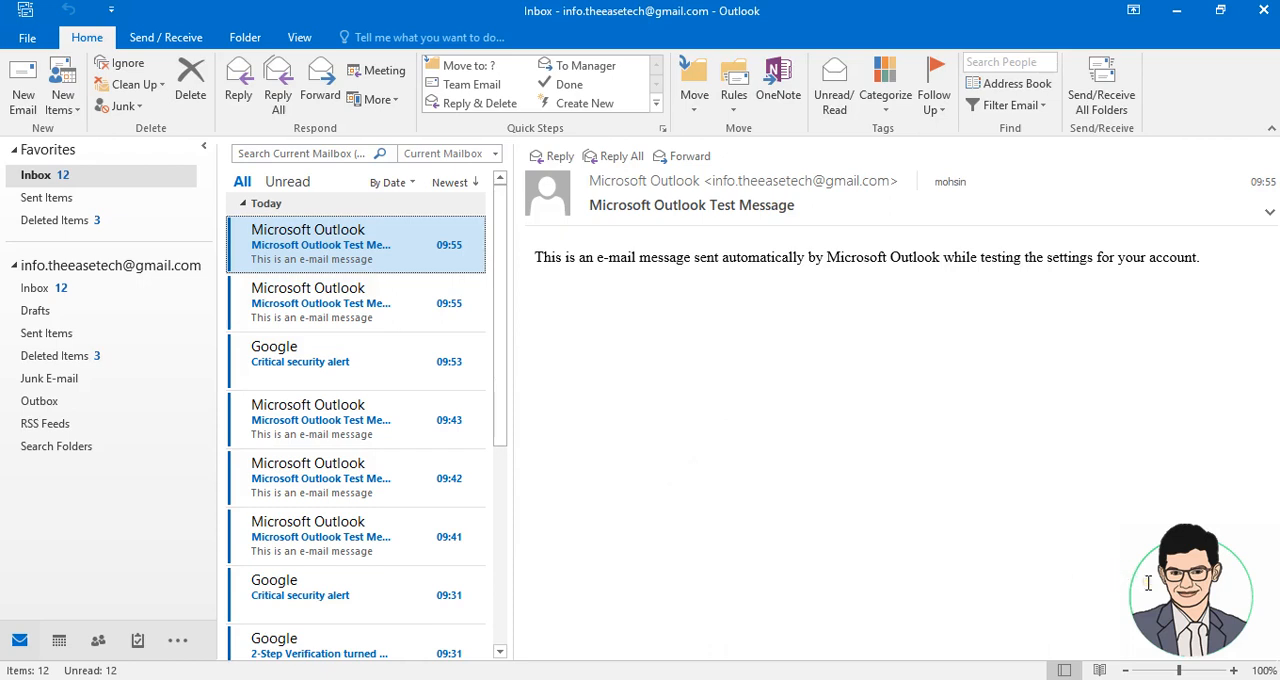